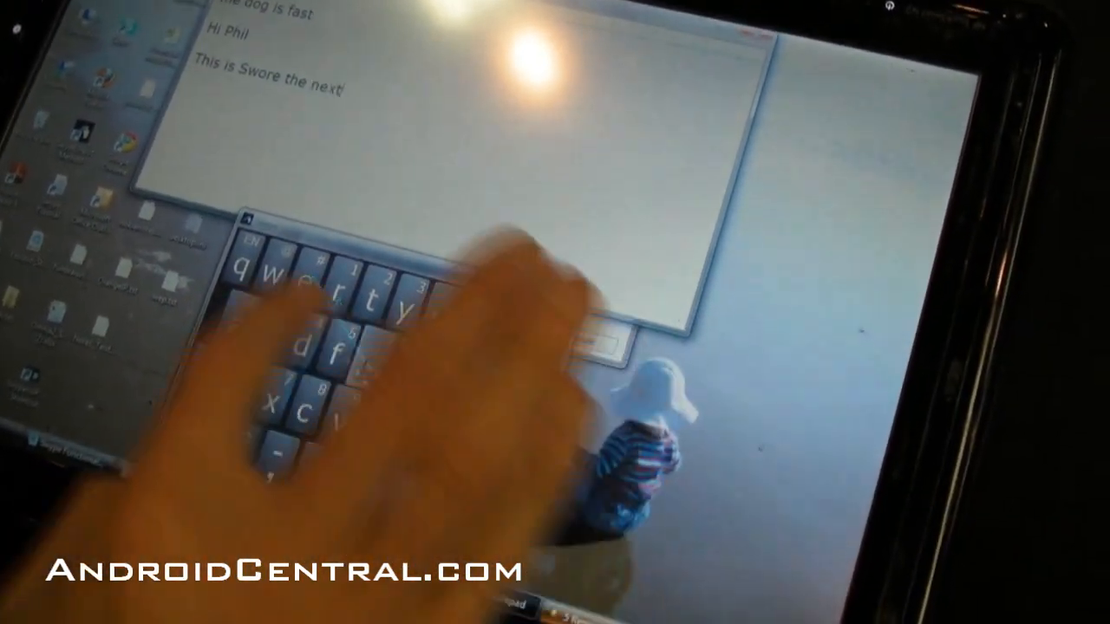
Swipe the word 'generation' into the Notepad note
{"action": "type", "text": "generation"}
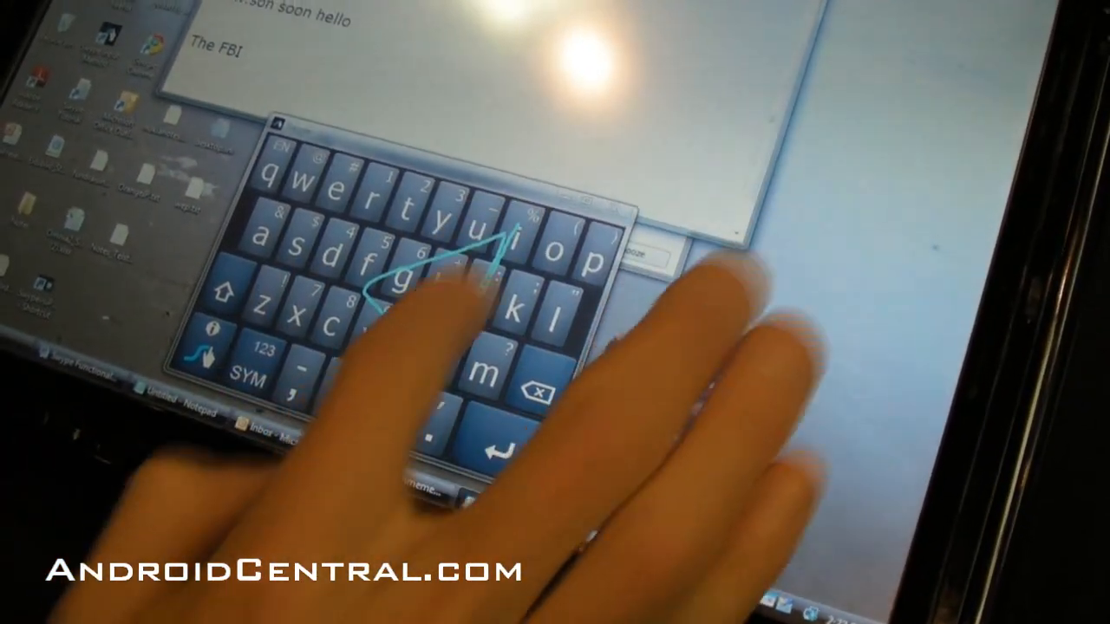
Swipe the word 'infinity' after 'The FBI' in Notepad
{"action": "type", "text": "infinity"}
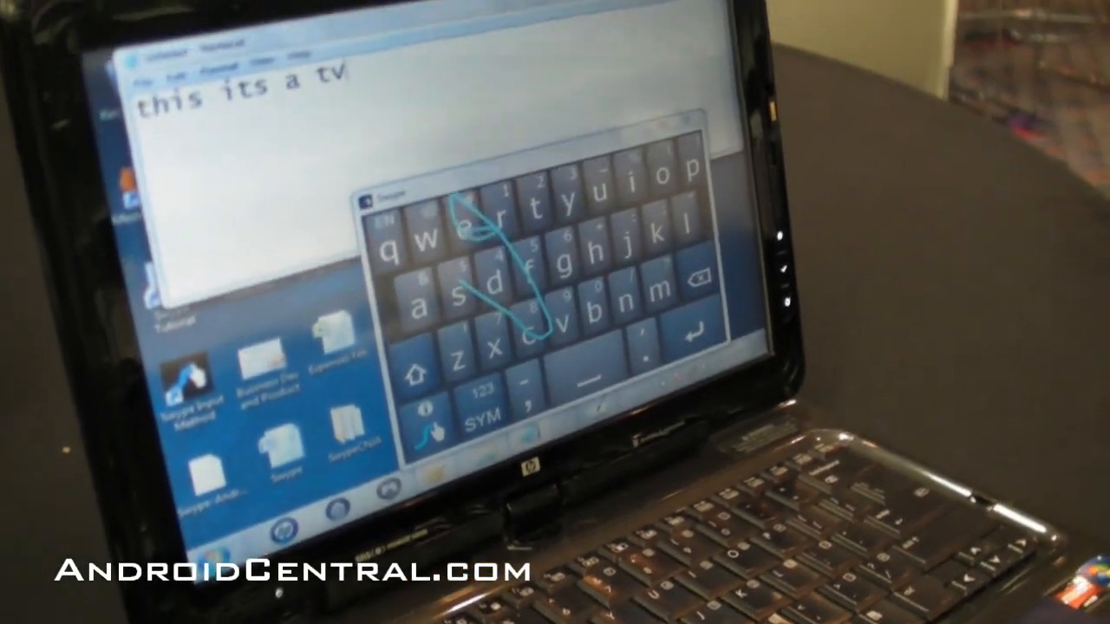
Swipe 'screen' and replace 'its' with 'is' from the word choice list
{"action": "type", "text": "screen"}
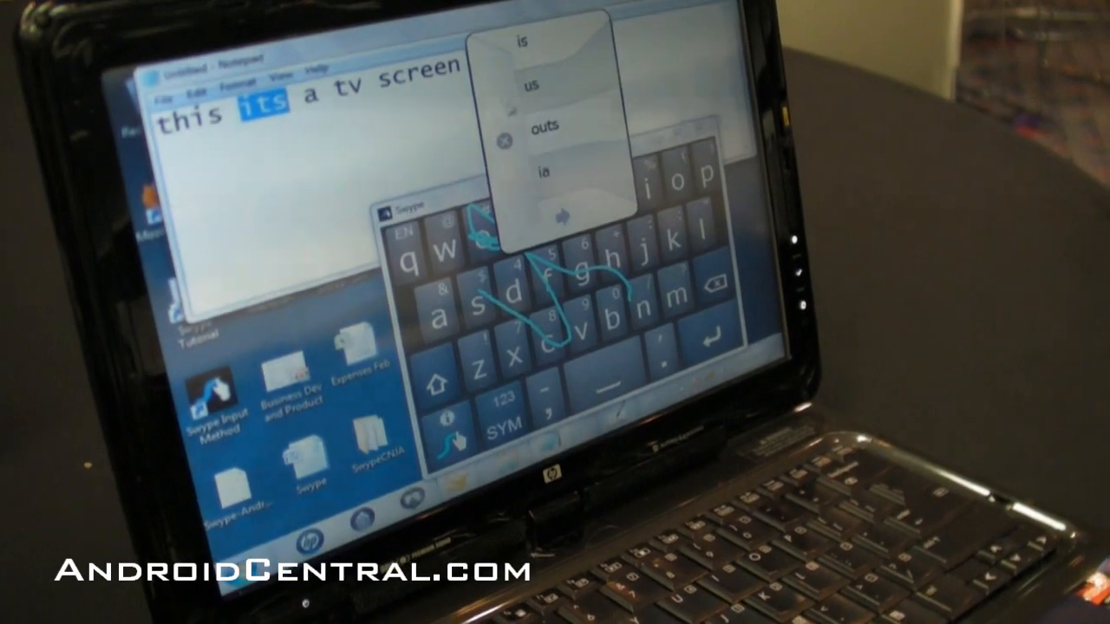
{"action": "left_click", "coordinate": [517, 42]}
{"action": "type", "text": "we have fun on"}
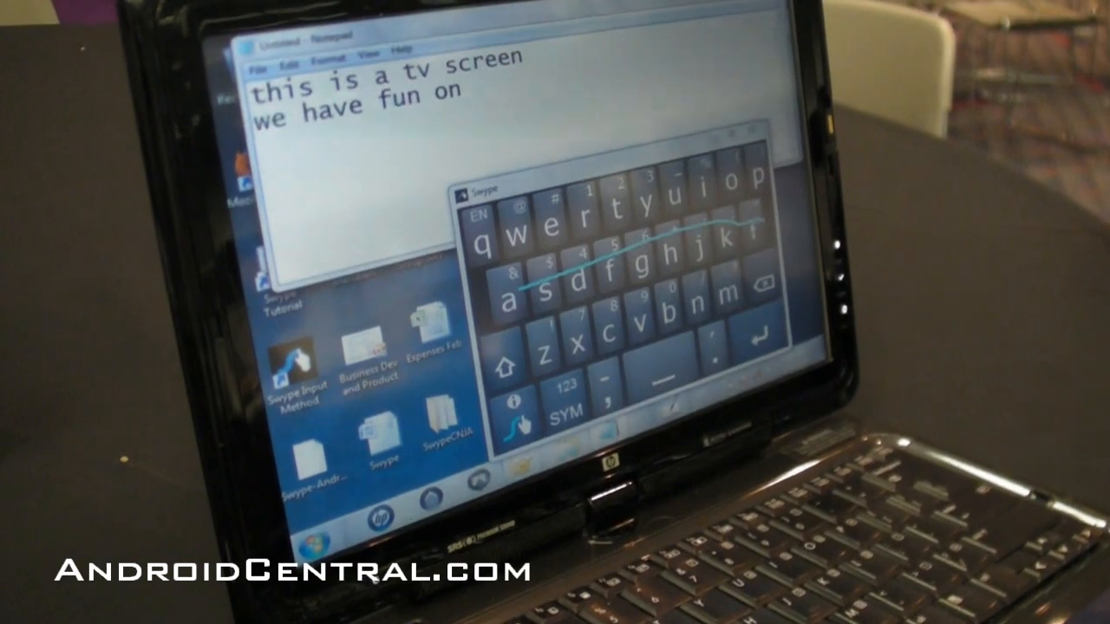
Swipe 'all' to finish the line 'we have fun on all'
{"action": "type", "text": "all"}
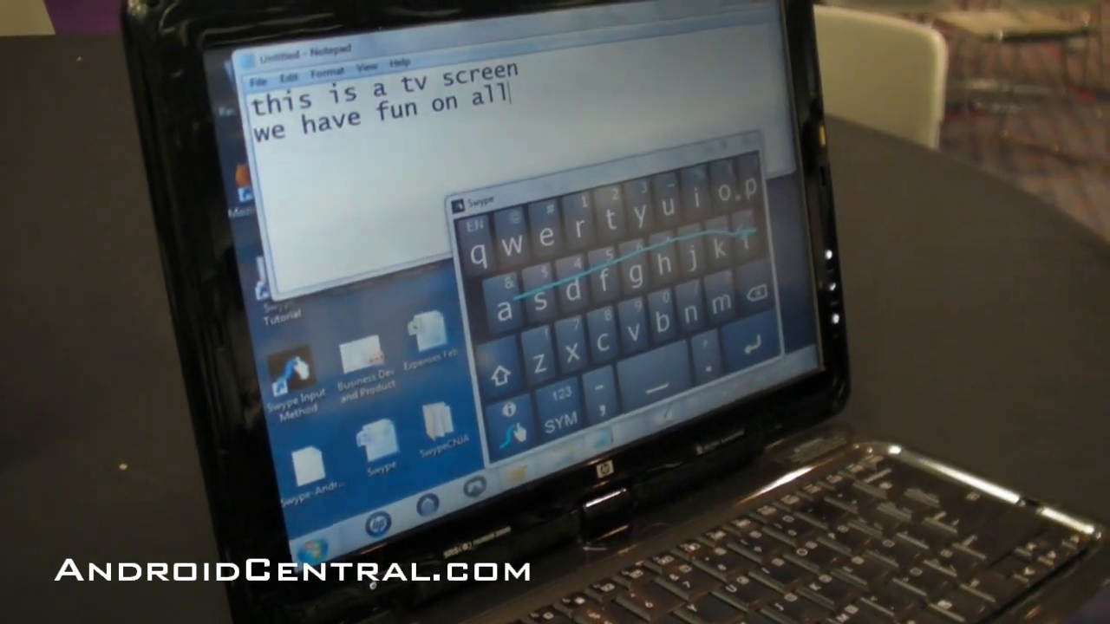